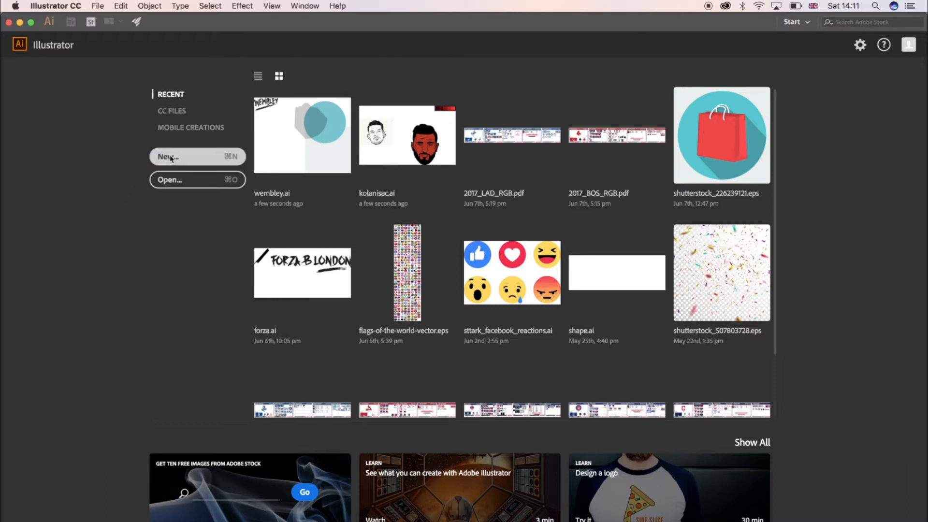
- Create a new 1080 × 1080 px RGB document from the start screen preset
{"action": "left_click", "coordinate": [169, 157]}
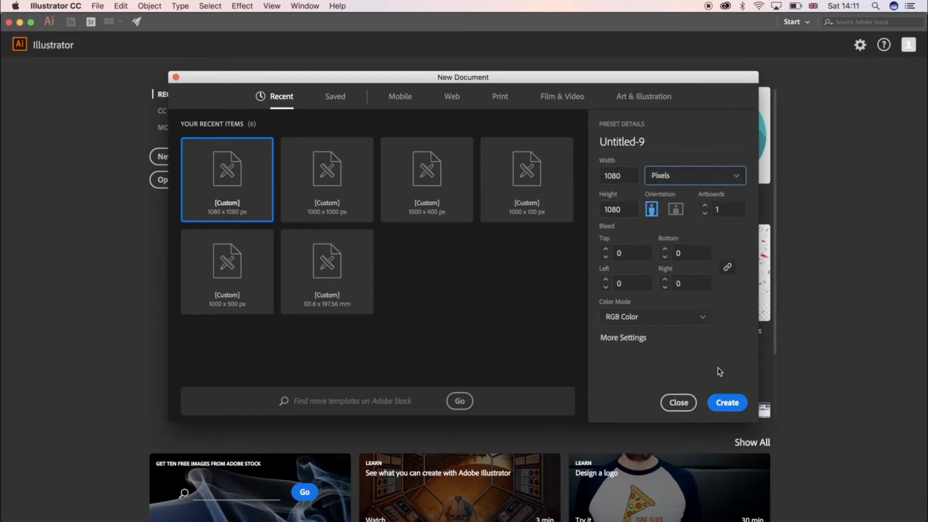
{"action": "left_click", "coordinate": [679, 402]}
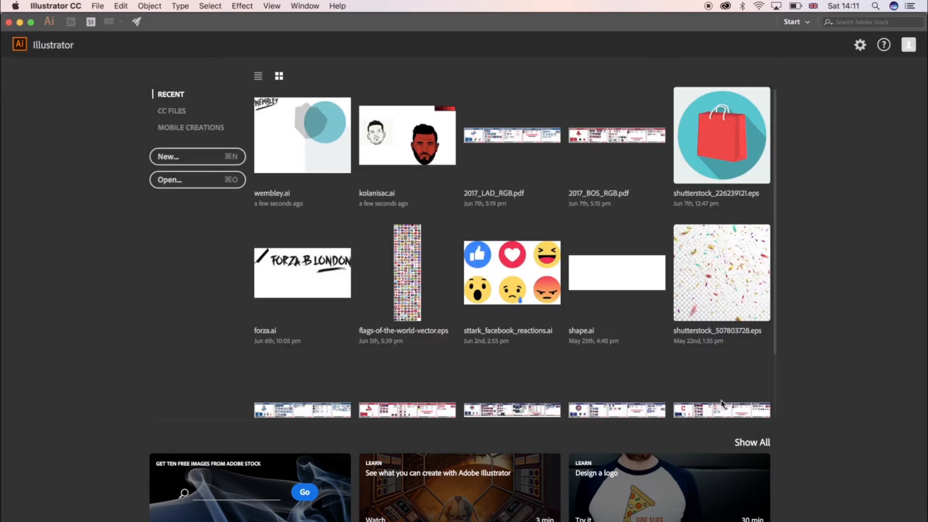
{"action": "left_click", "coordinate": [168, 156]}
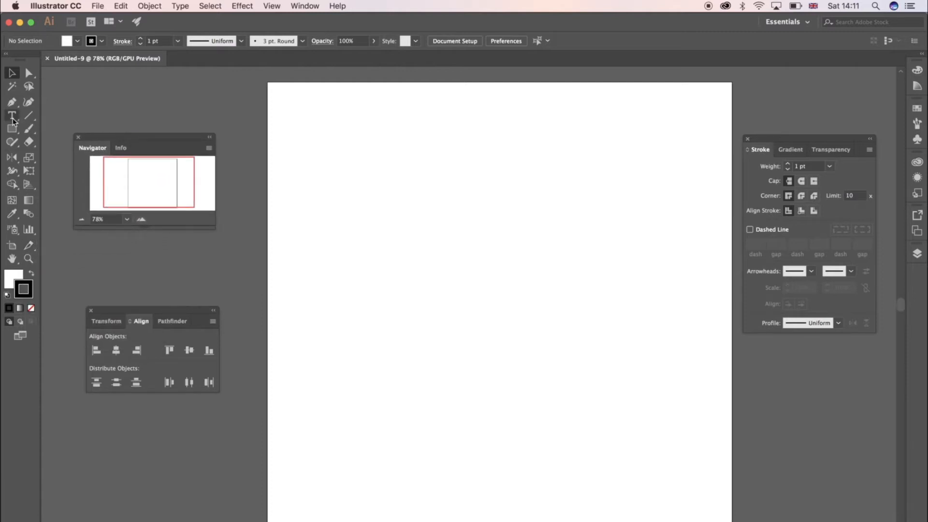
- Place the text HAPPY on the artboard and set its font size to 150 pt
{"action": "left_click", "coordinate": [12, 115]}
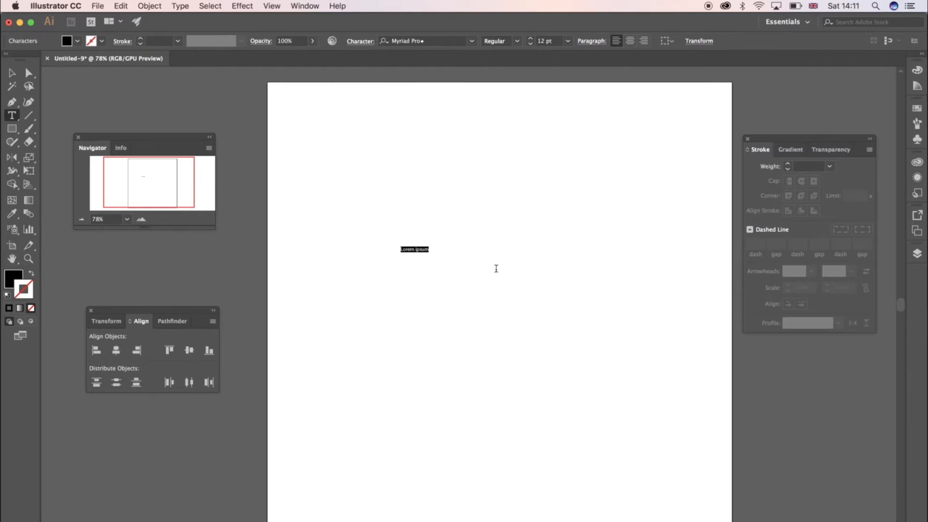
{"action": "type", "text": "HAPPY"}
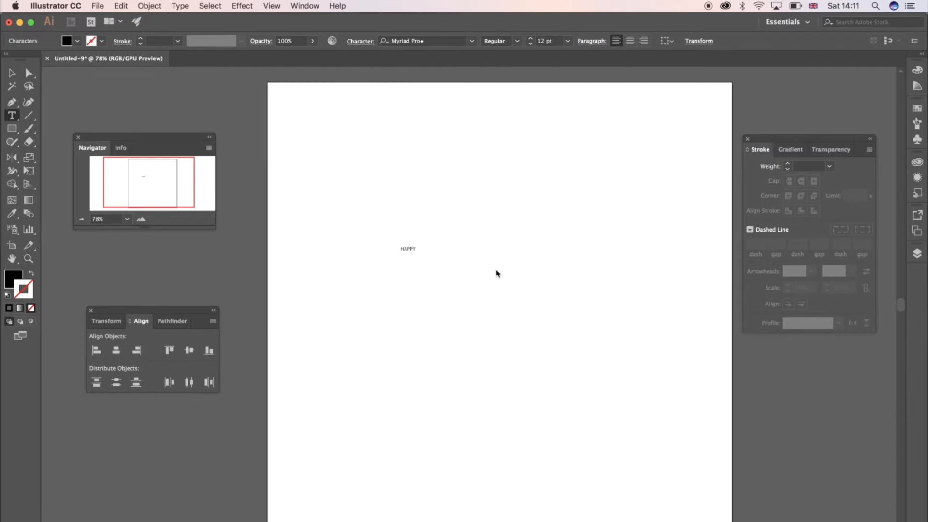
{"action": "left_click", "coordinate": [545, 40]}
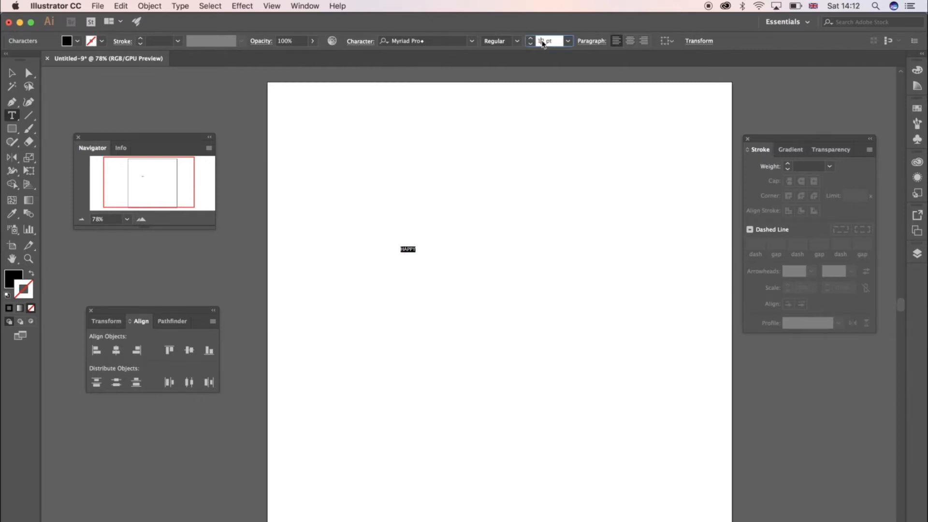
{"action": "type", "text": "150"}
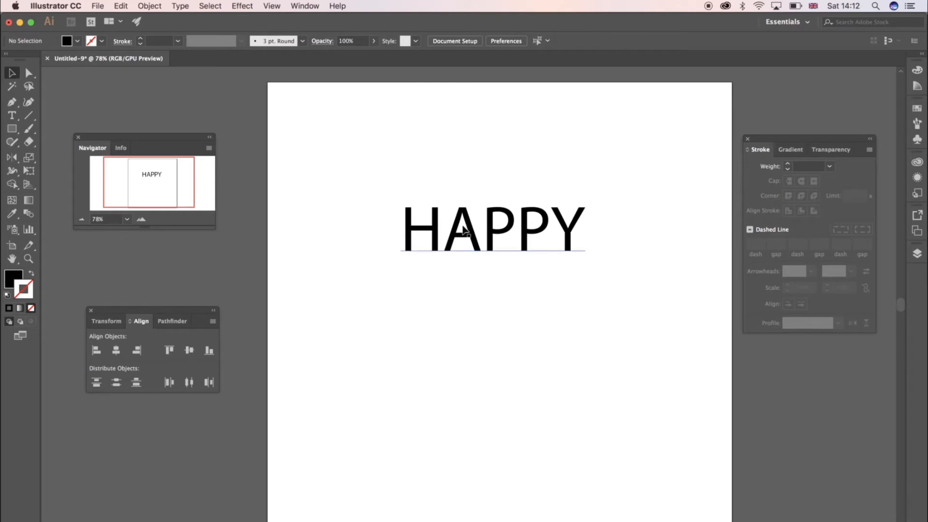
- Select HAPPY and drag it lower toward the page centre
{"action": "left_click", "coordinate": [491, 230]}
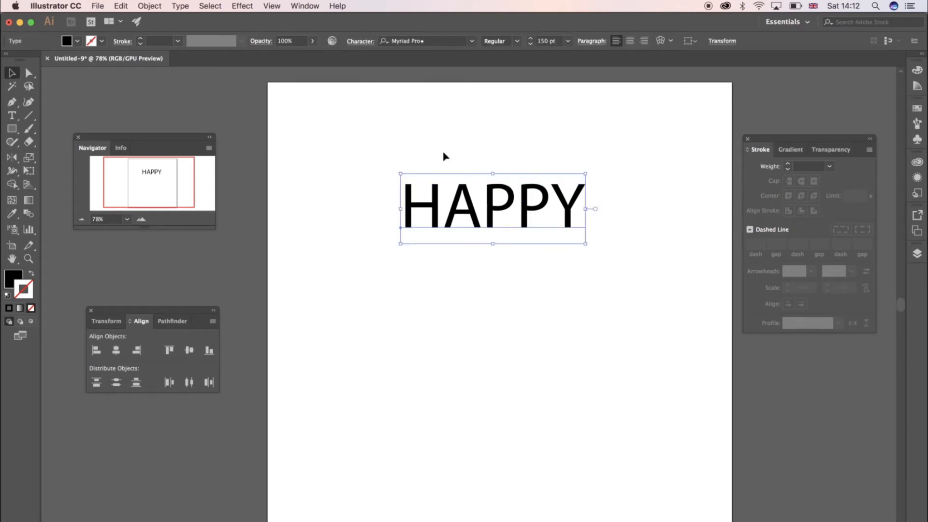
{"action": "left_click", "coordinate": [516, 41]}
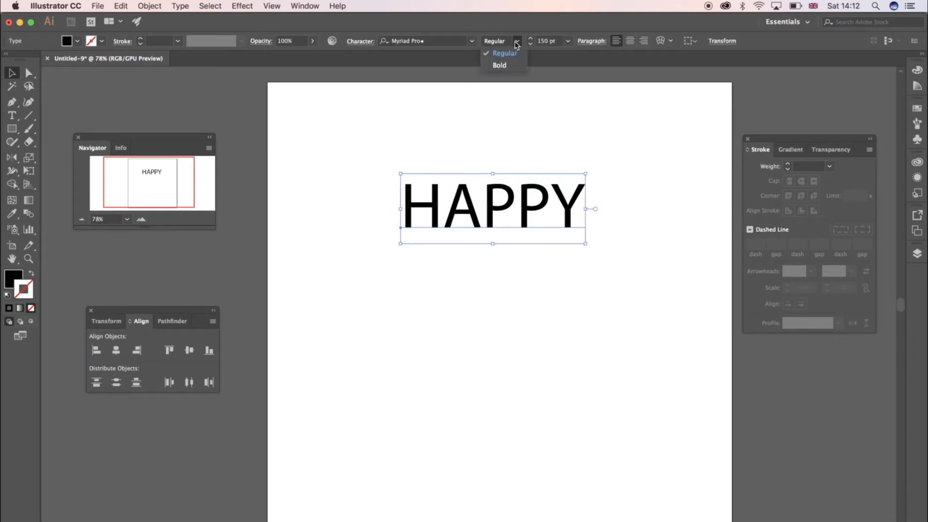
{"action": "left_click_drag", "start_coordinate": [491, 207], "coordinate": [491, 260]}
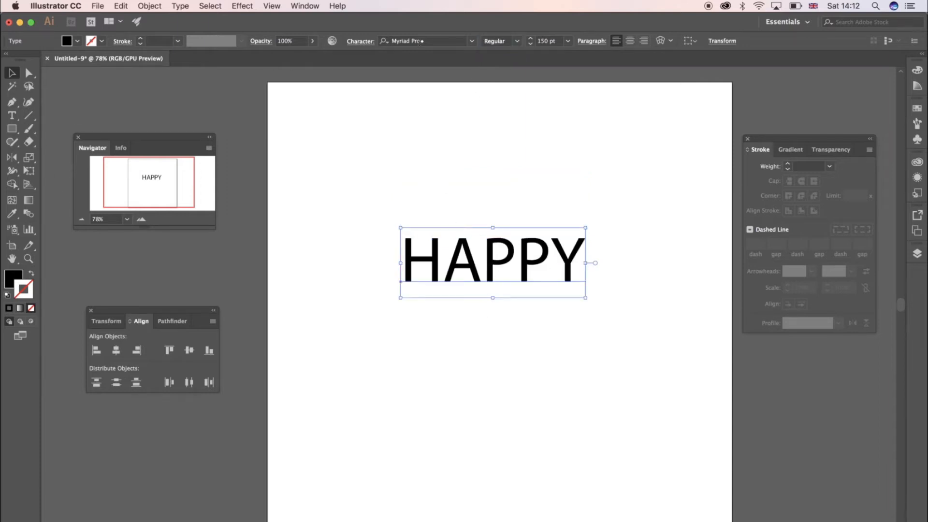
- Apply the Molot typeface to HAPPY by filtering the font list with M
{"action": "type", "text": "M"}
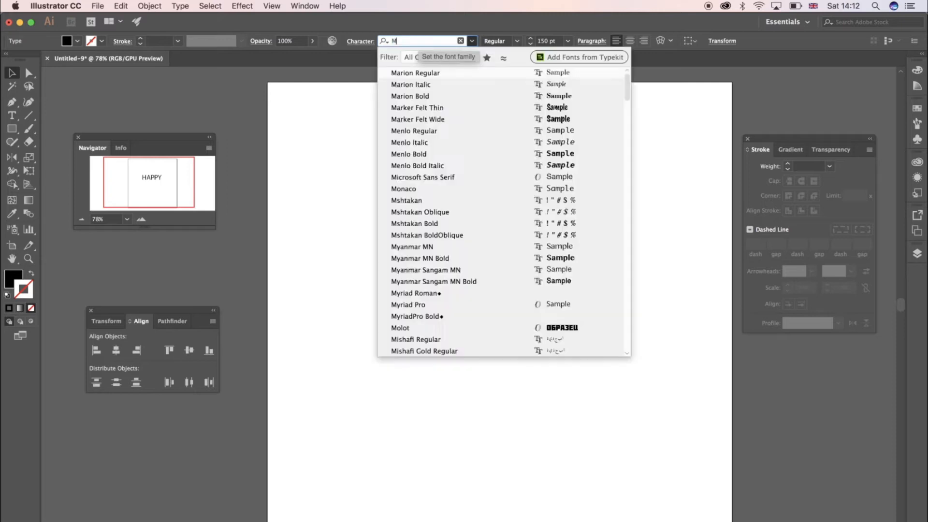
{"action": "left_click", "coordinate": [400, 327]}
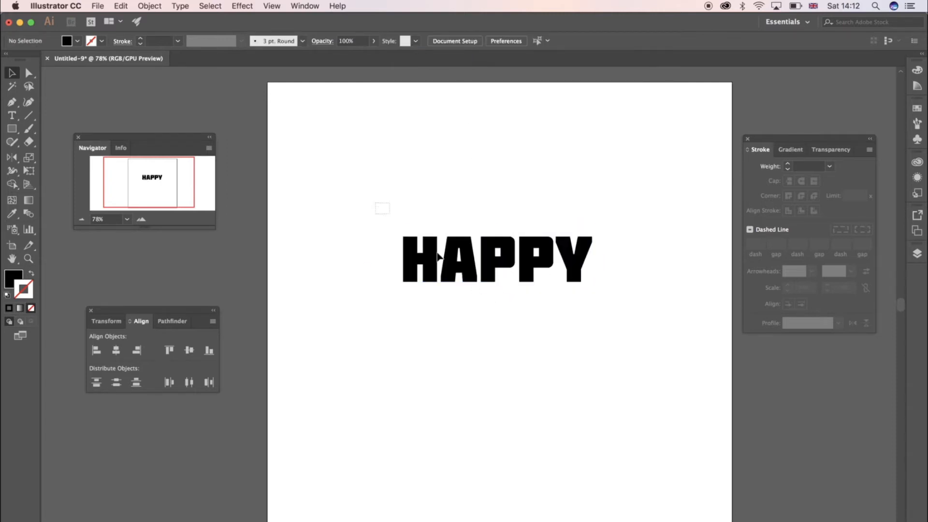
{"action": "left_click", "coordinate": [496, 260]}
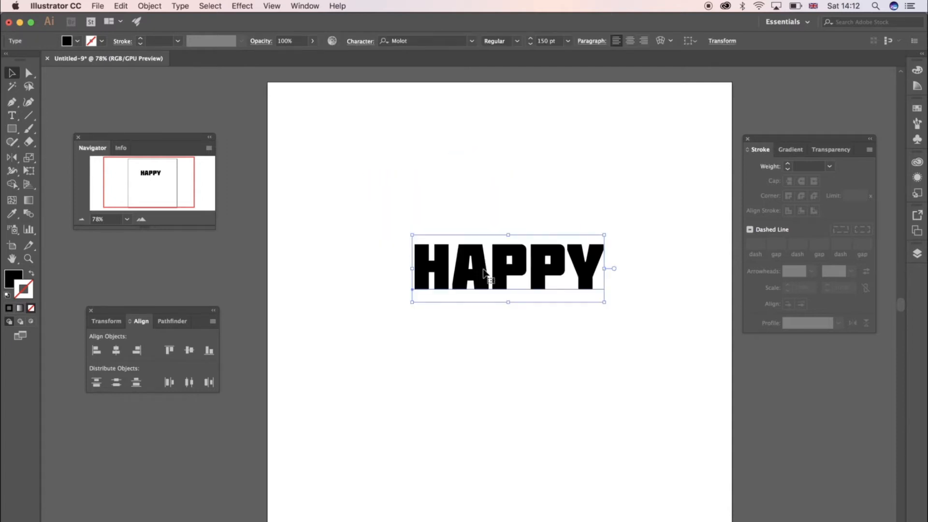
{"action": "left_click", "coordinate": [527, 366]}
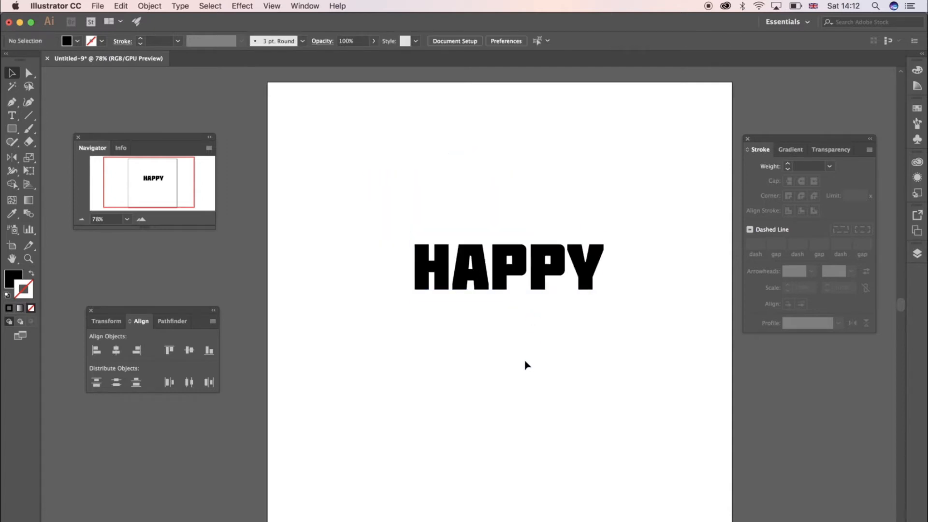
{"action": "left_click", "coordinate": [508, 267]}
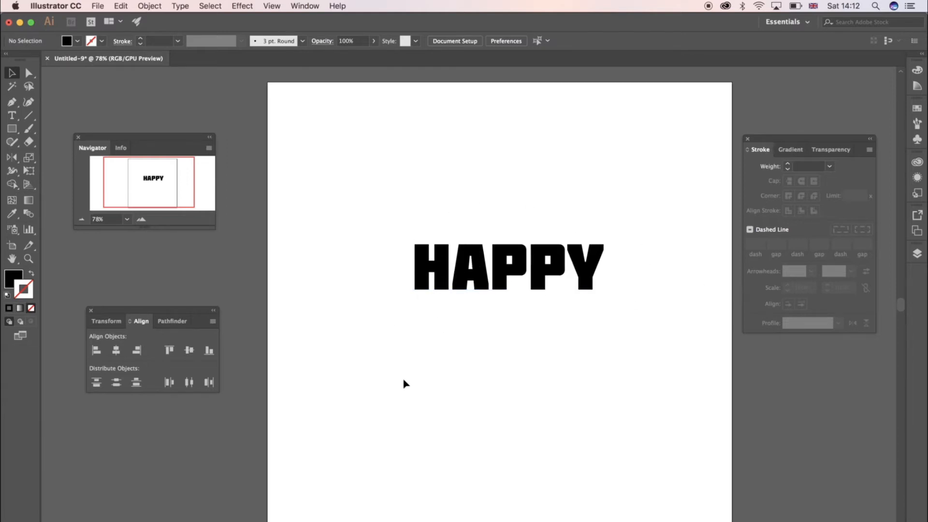
- Give HAPPY a white fill and remove its stroke so it blends into the page
{"action": "left_click", "coordinate": [508, 267]}
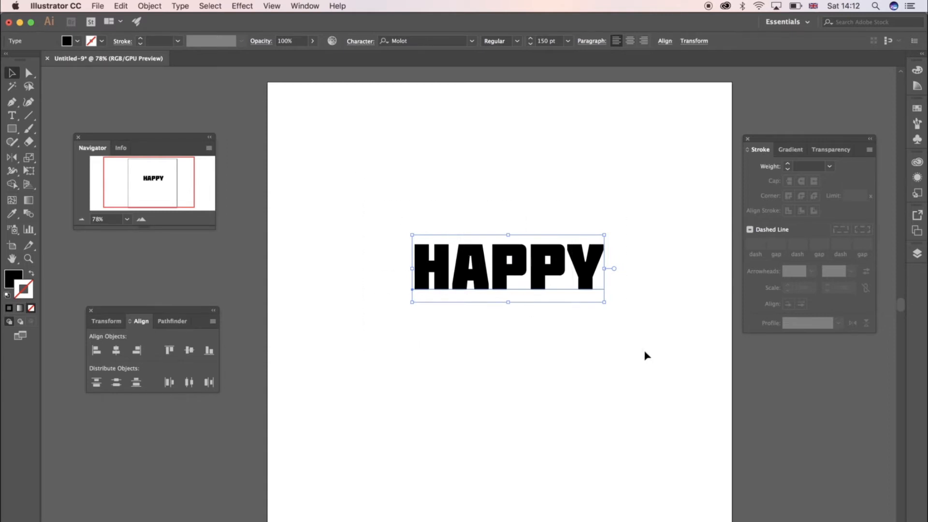
{"action": "mouse_move", "coordinate": [329, 184]}
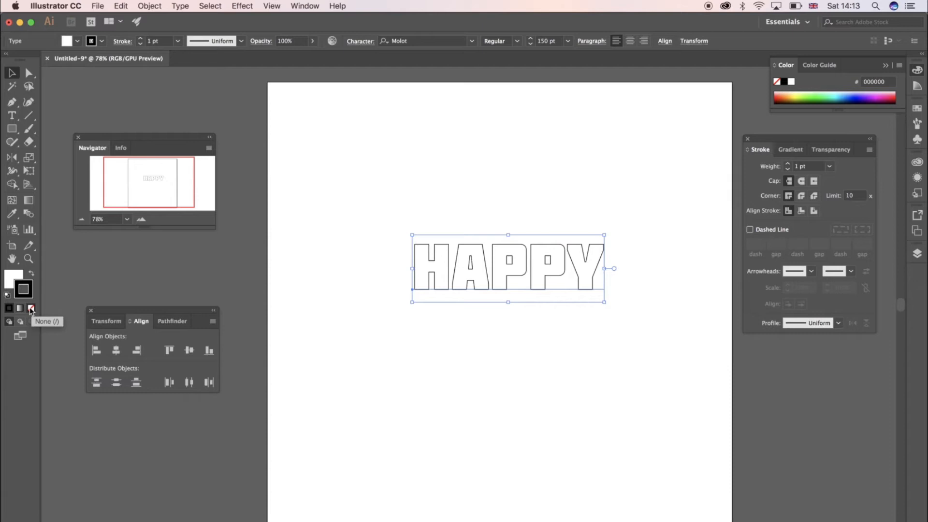
{"action": "left_click", "coordinate": [31, 307]}
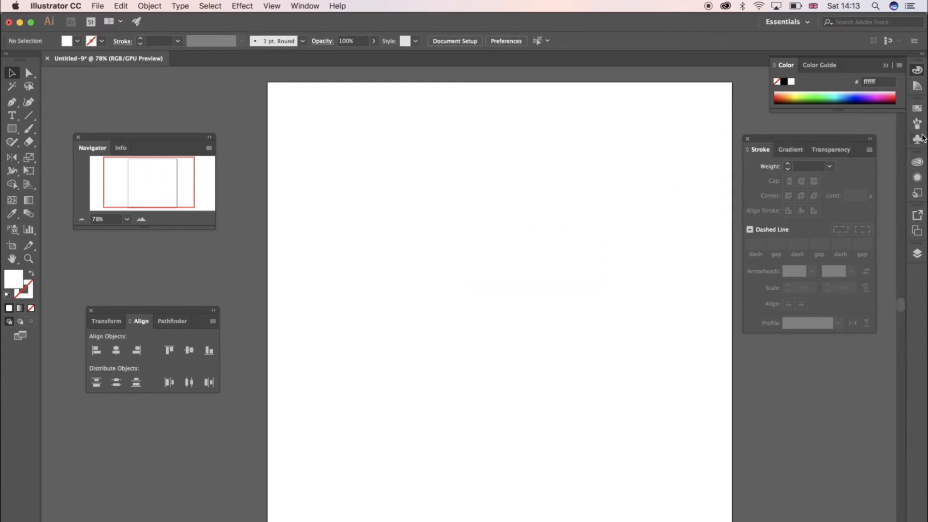
{"action": "mouse_move", "coordinate": [917, 258]}
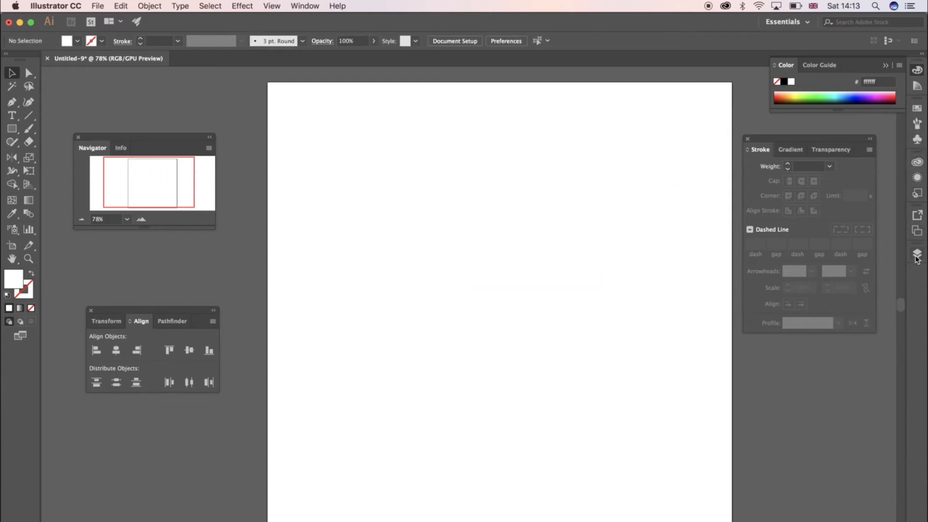
- Select the lower HAPPY copy in Layers and give it a 30 pt black outline with no fill
{"action": "left_click", "coordinate": [917, 253]}
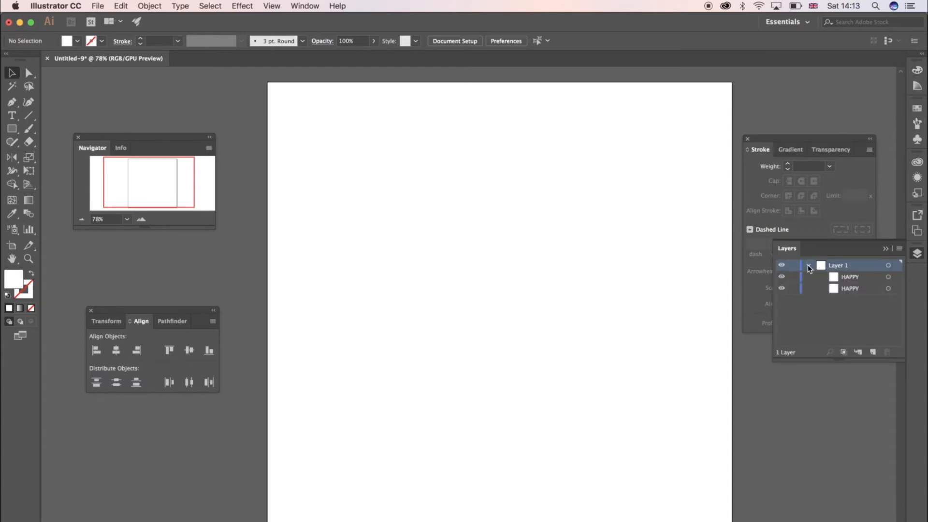
{"action": "left_click", "coordinate": [853, 288]}
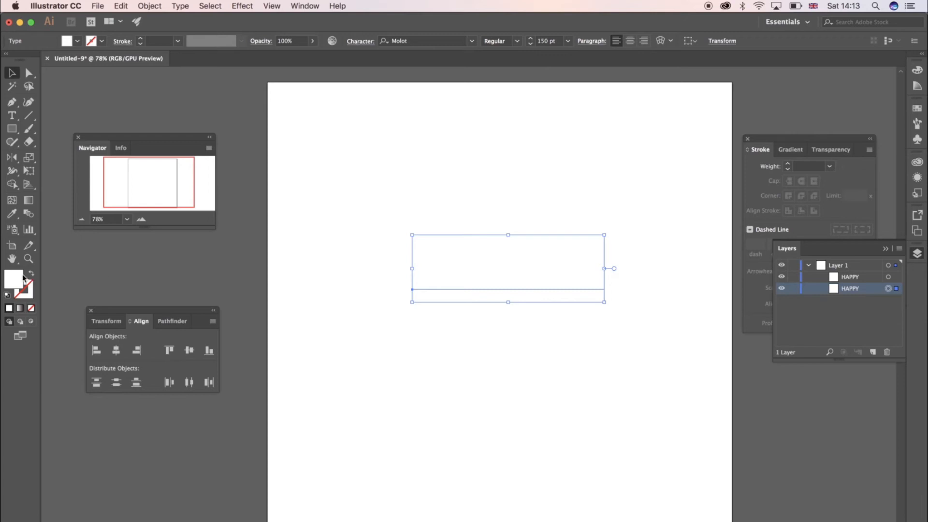
{"action": "mouse_move", "coordinate": [31, 276]}
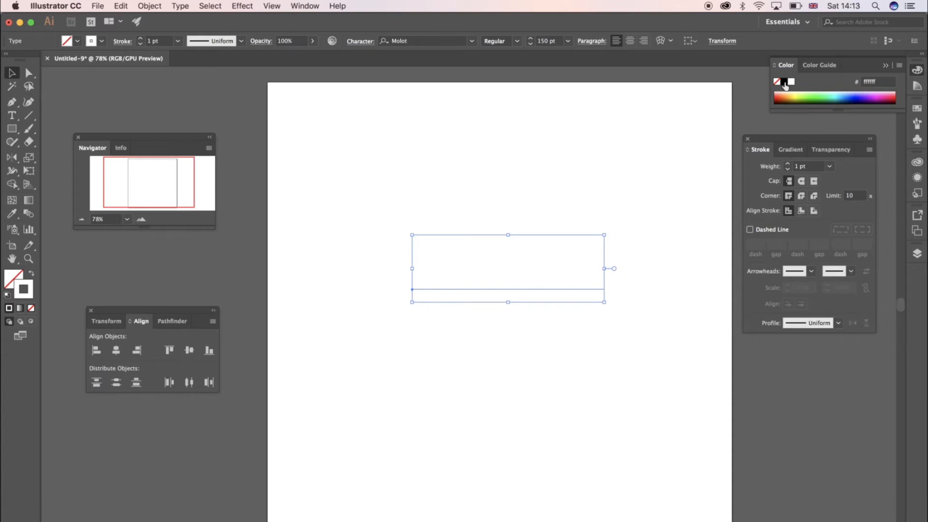
{"action": "left_click", "coordinate": [792, 81]}
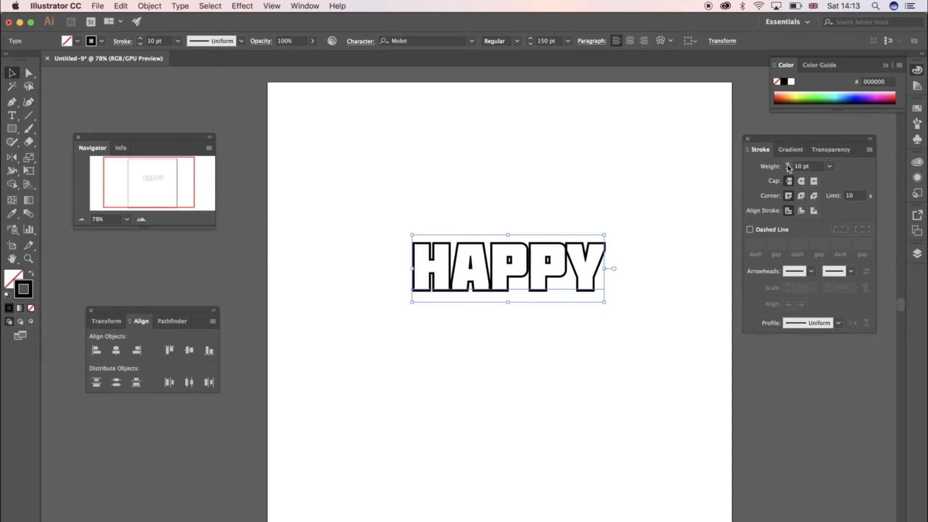
{"action": "left_click", "coordinate": [789, 164]}
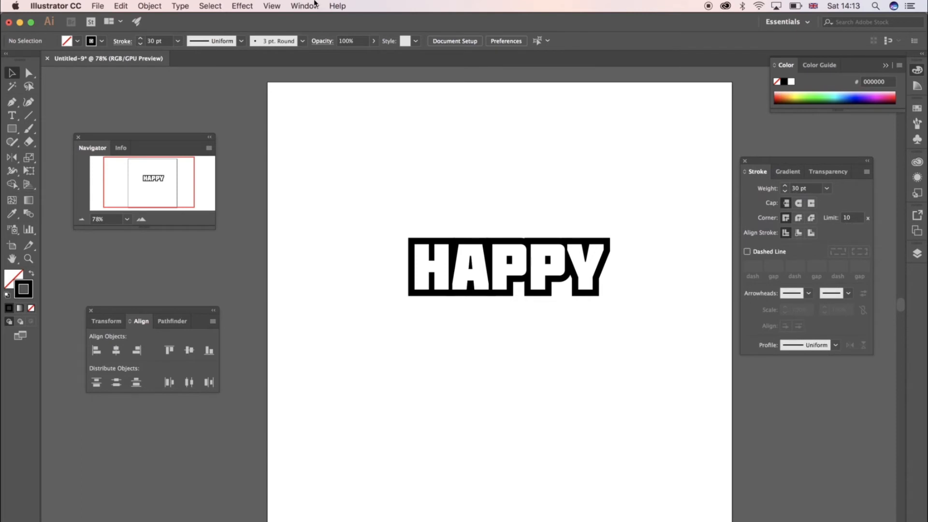
{"action": "left_click", "coordinate": [304, 6]}
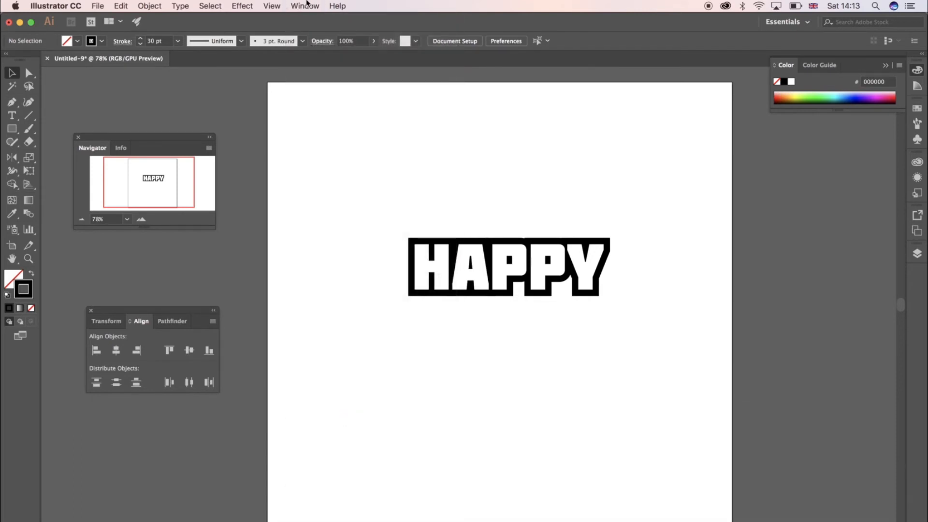
- Bring up the Stroke panel via the Window menu to adjust the outlined copy
{"action": "left_click", "coordinate": [305, 6]}
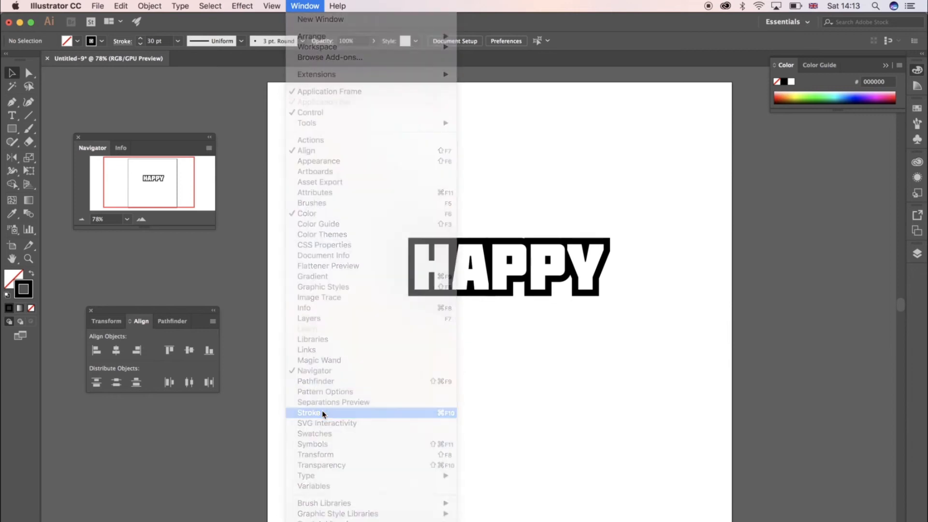
{"action": "left_click", "coordinate": [308, 413]}
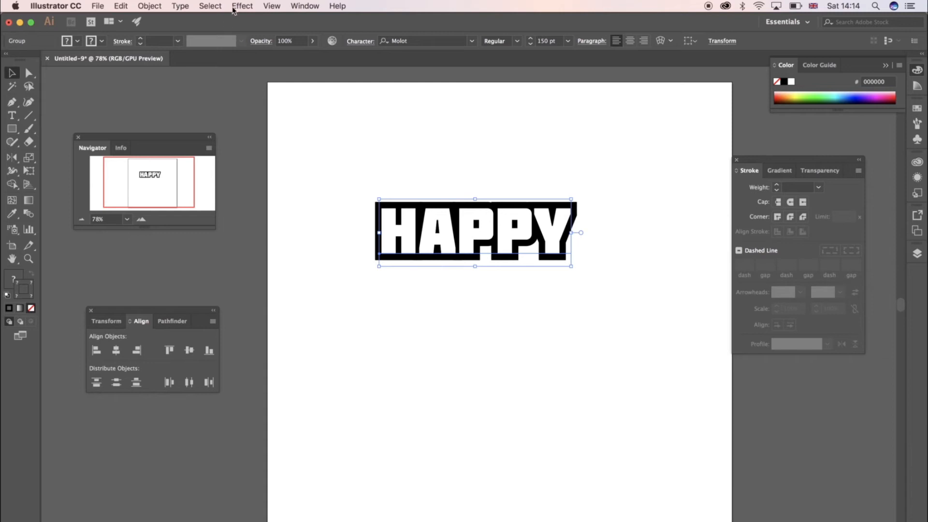
- Bring up 3D Extrude & Bevel Options for HAPPY with live preview turned on
{"action": "left_click", "coordinate": [242, 6]}
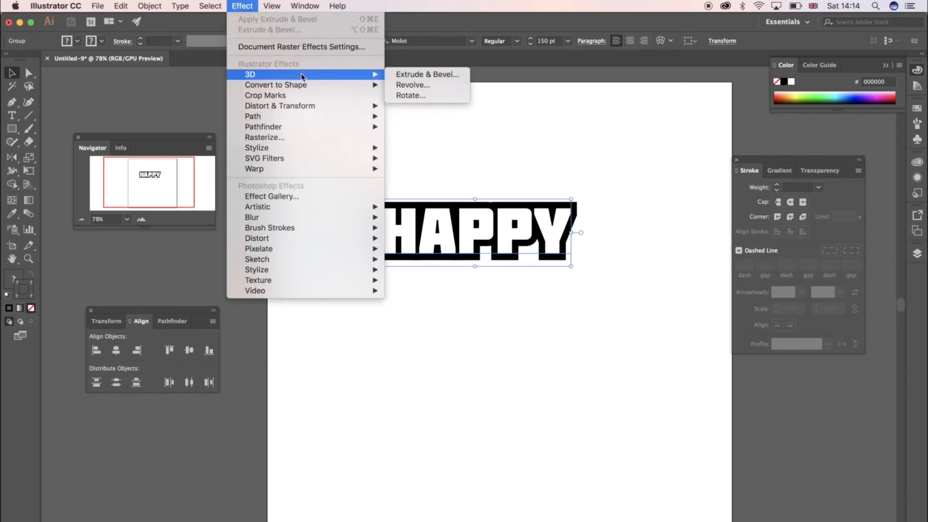
{"action": "mouse_move", "coordinate": [427, 74]}
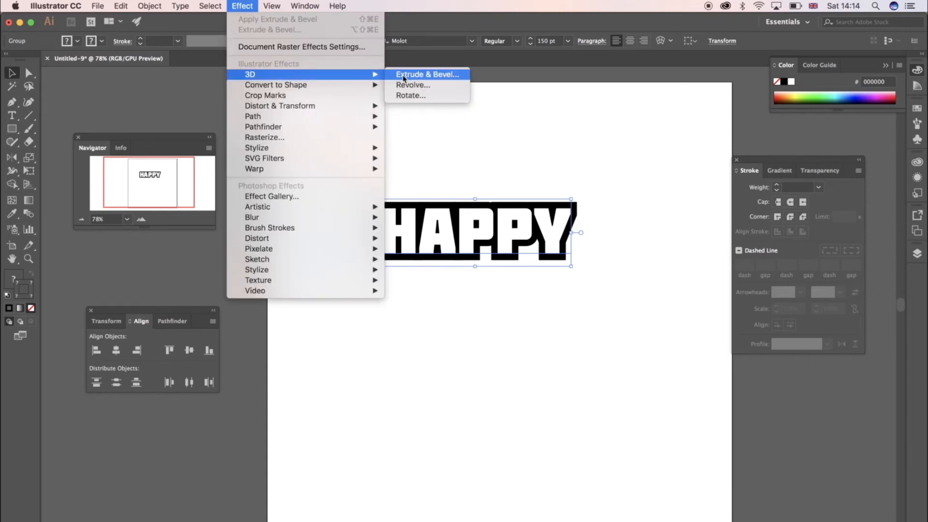
{"action": "left_click", "coordinate": [426, 74]}
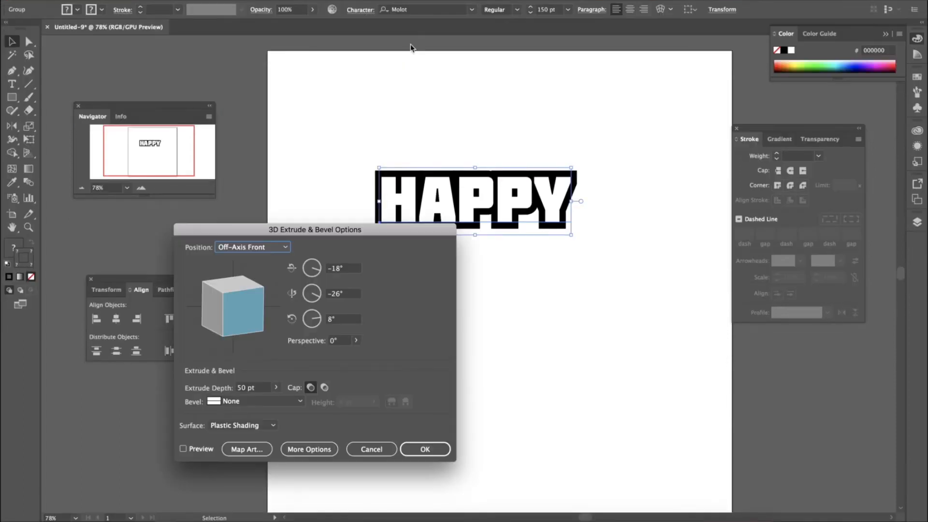
{"action": "left_click_drag", "start_coordinate": [315, 230], "coordinate": [315, 260]}
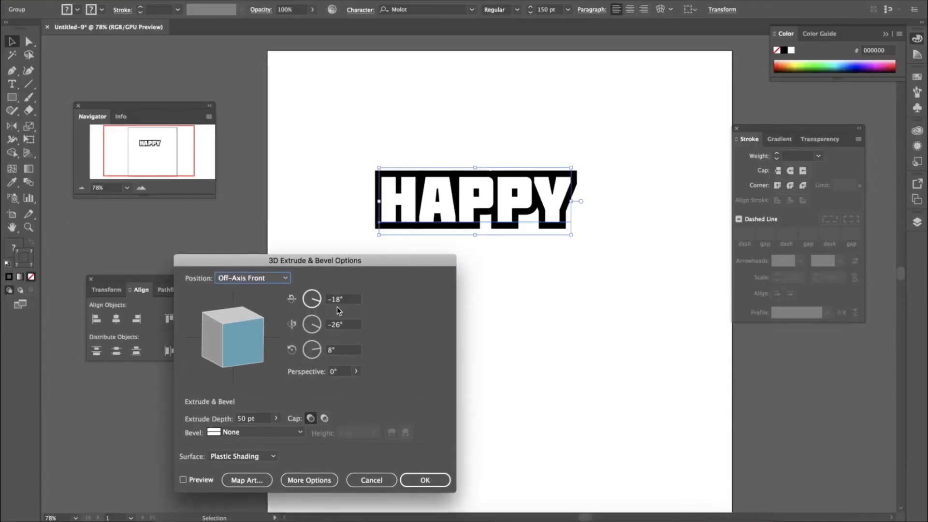
{"action": "left_click", "coordinate": [184, 481]}
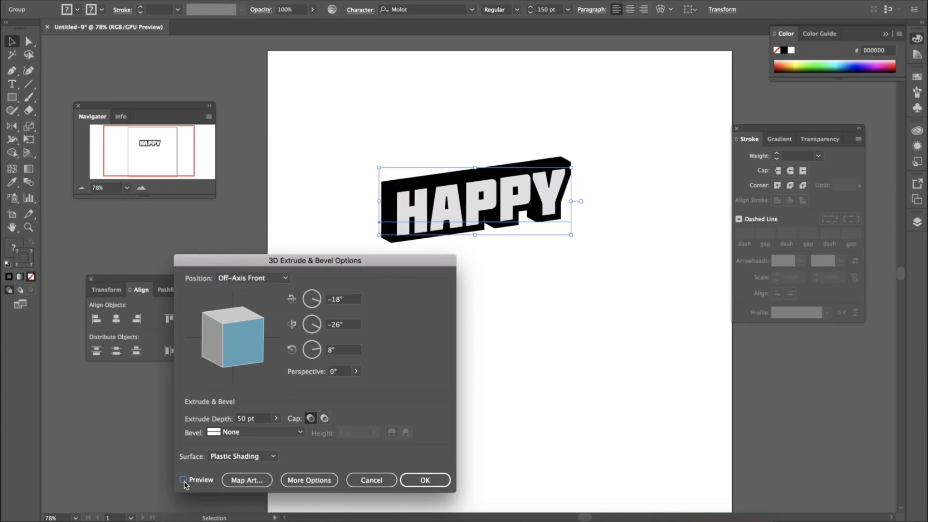
{"action": "left_click", "coordinate": [183, 479]}
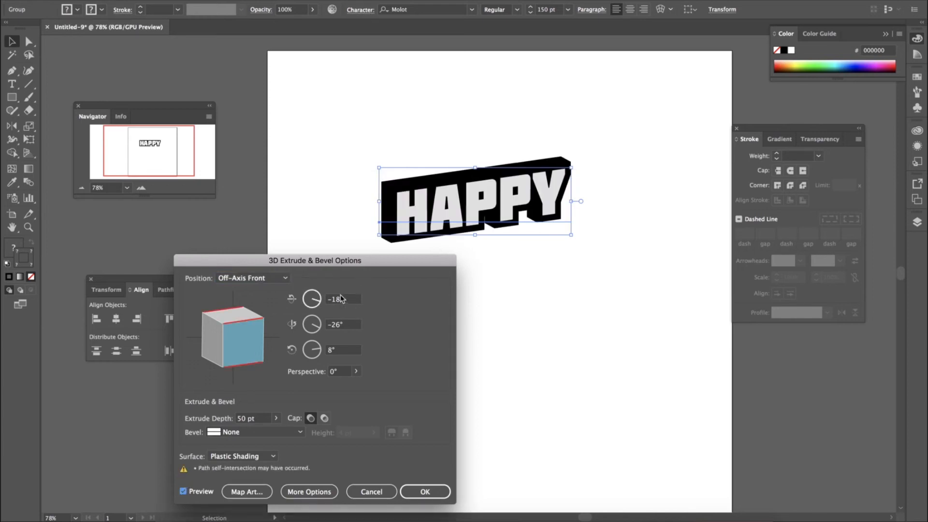
- Enter new X rotation angle values (9, 0), switching to a near straight-on Custom Rotation
{"action": "left_click", "coordinate": [343, 298]}
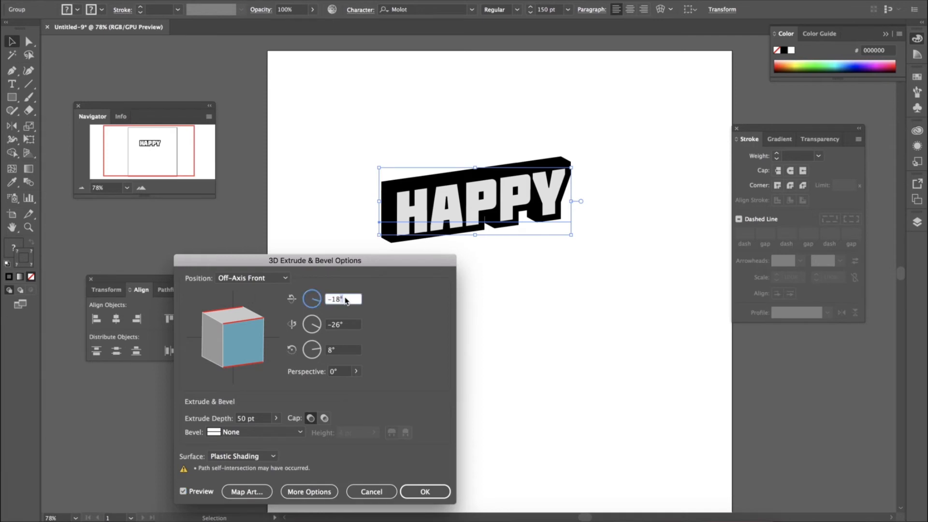
{"action": "type", "text": "9"}
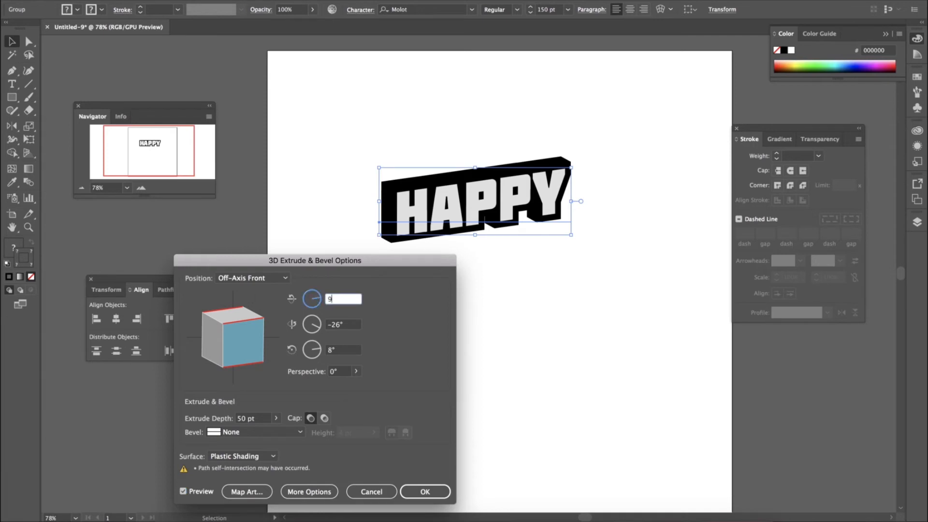
{"action": "type", "text": "0°"}
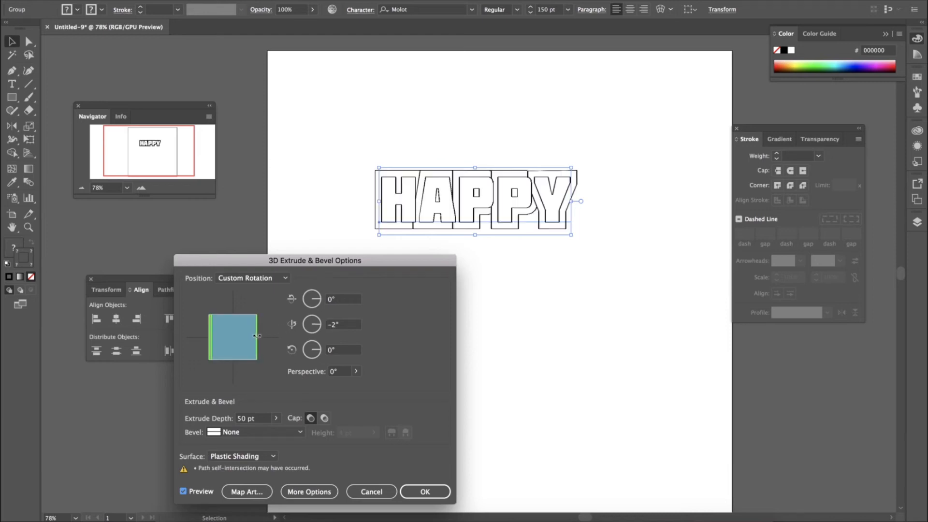
- Rotate the 3D cube freely and enter 1 and -15 into the rotation angle fields
{"action": "left_click_drag", "start_coordinate": [233, 337], "coordinate": [263, 337]}
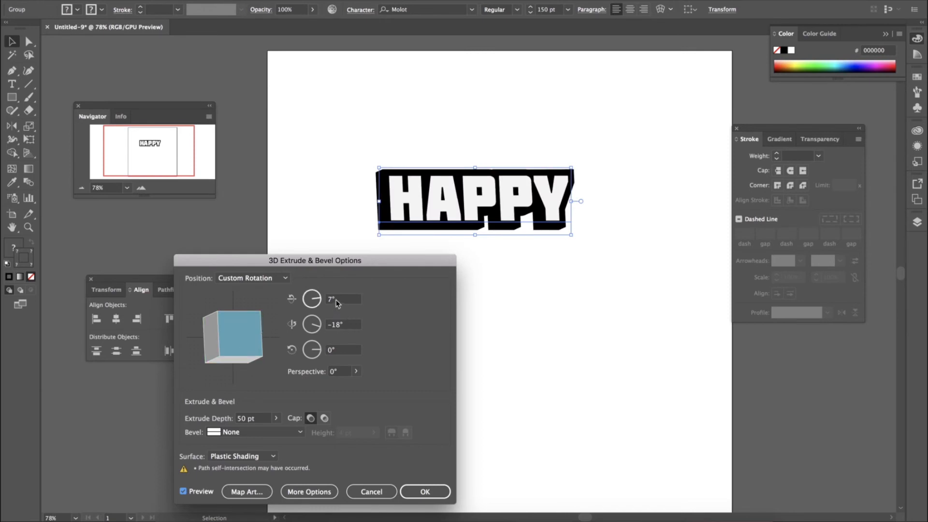
{"action": "left_click", "coordinate": [343, 299]}
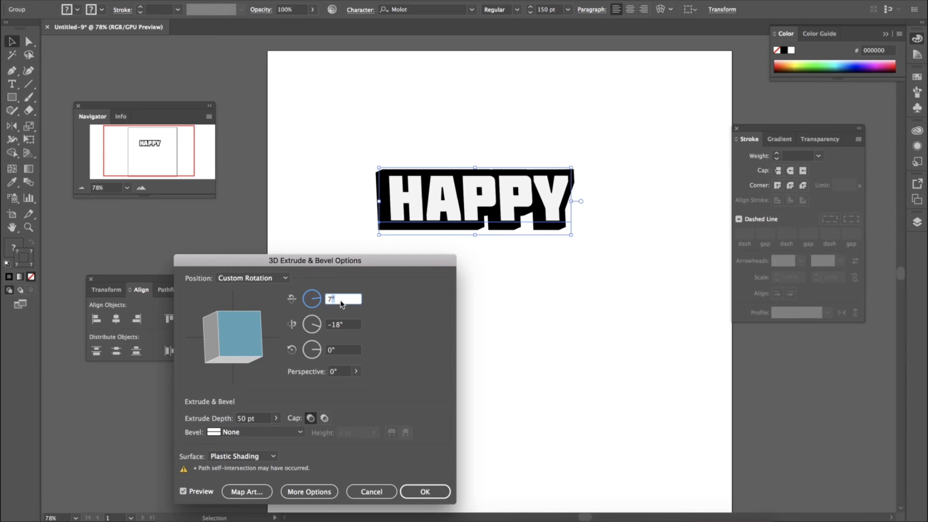
{"action": "type", "text": "10"}
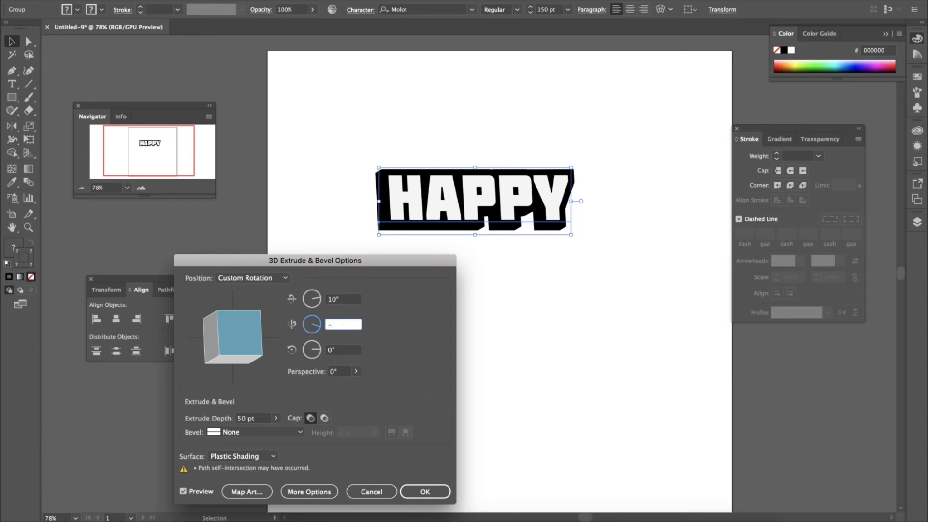
{"action": "type", "text": "-15°"}
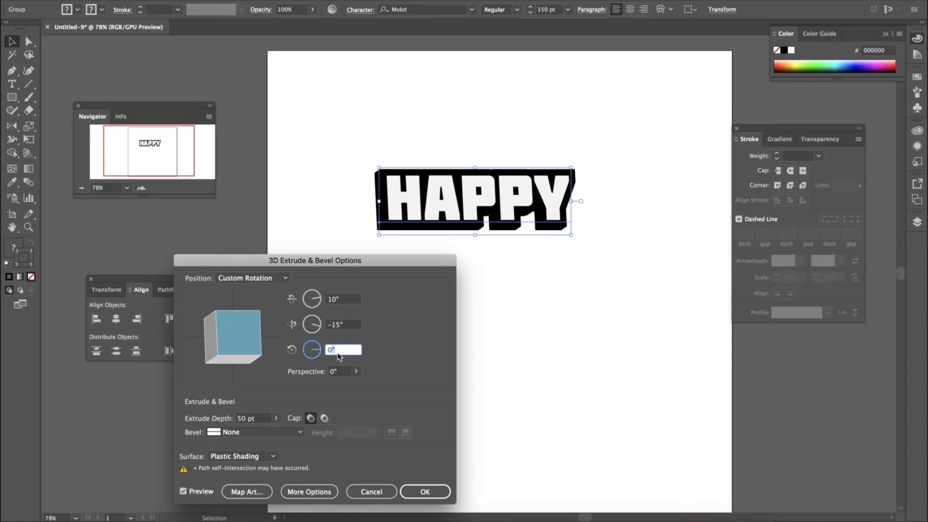
{"action": "mouse_move", "coordinate": [244, 358]}
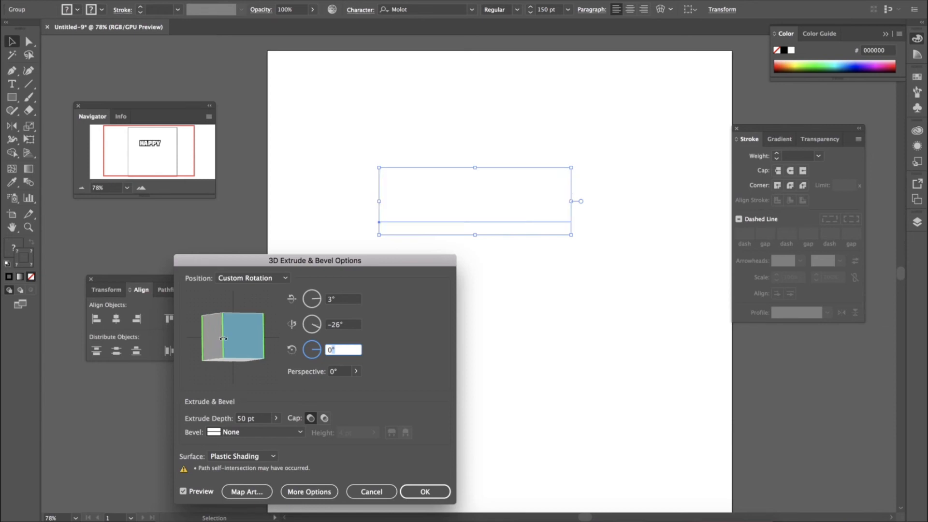
- Drag the cube to a tilt of about 12°, -29°, 0° and re-enable the preview
{"action": "left_click_drag", "start_coordinate": [222, 339], "coordinate": [241, 357]}
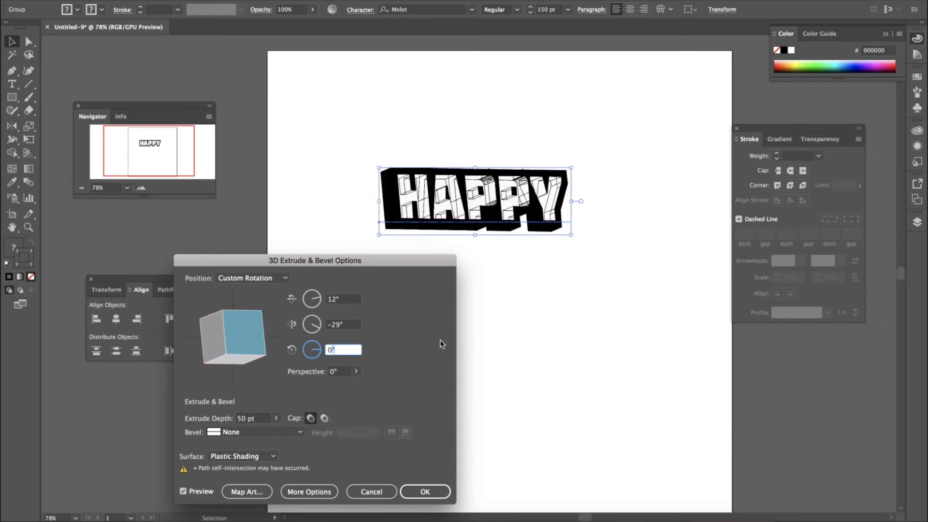
{"action": "left_click", "coordinate": [182, 492]}
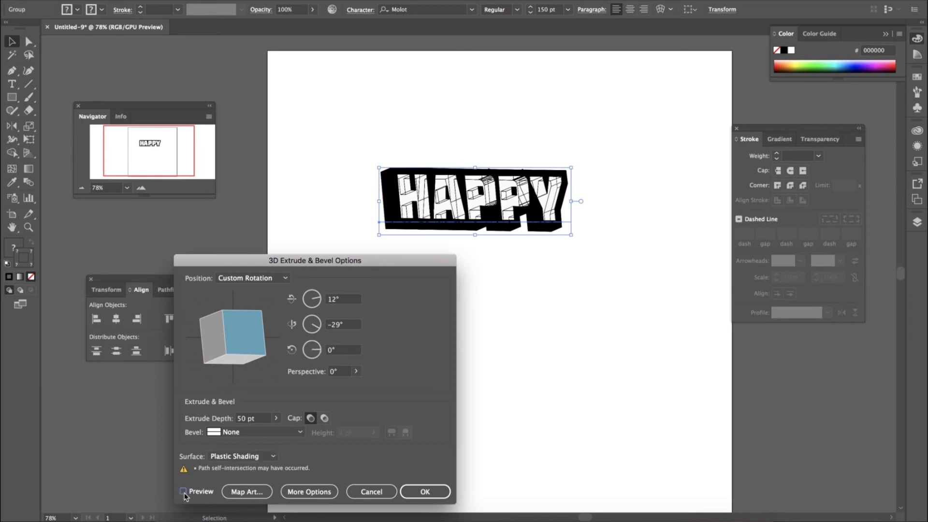
{"action": "left_click", "coordinate": [182, 491]}
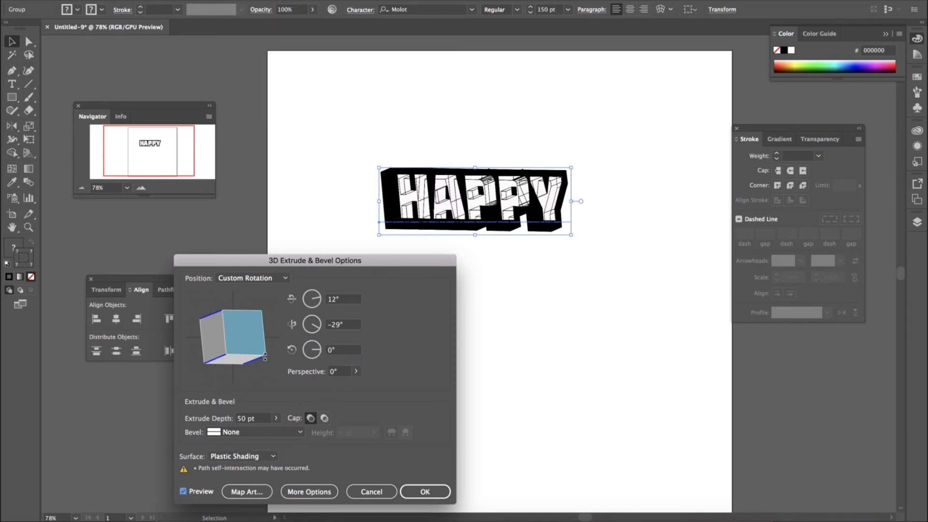
- Tilt the block to 10°, -33°, -8° and set Extrude Depth to 80 pt
{"action": "left_click_drag", "start_coordinate": [265, 356], "coordinate": [226, 343]}
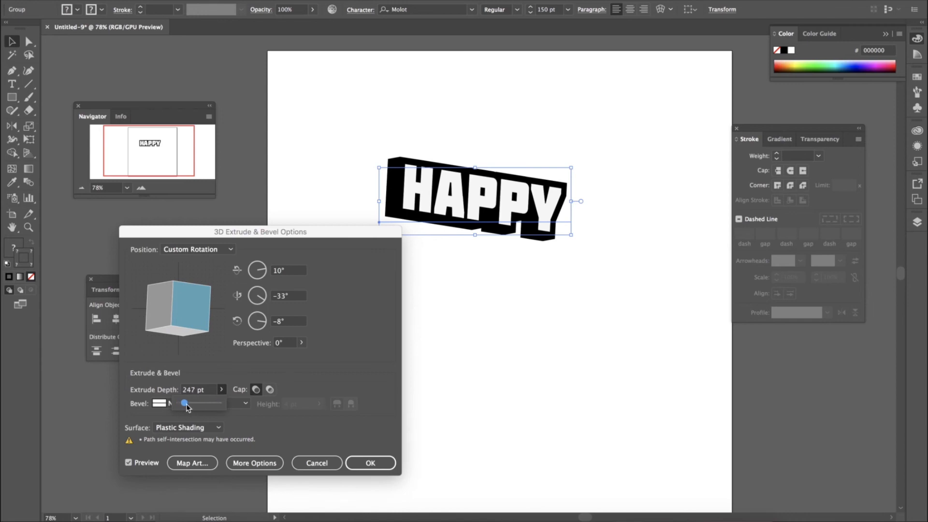
{"action": "left_click_drag", "start_coordinate": [185, 403], "coordinate": [179, 403]}
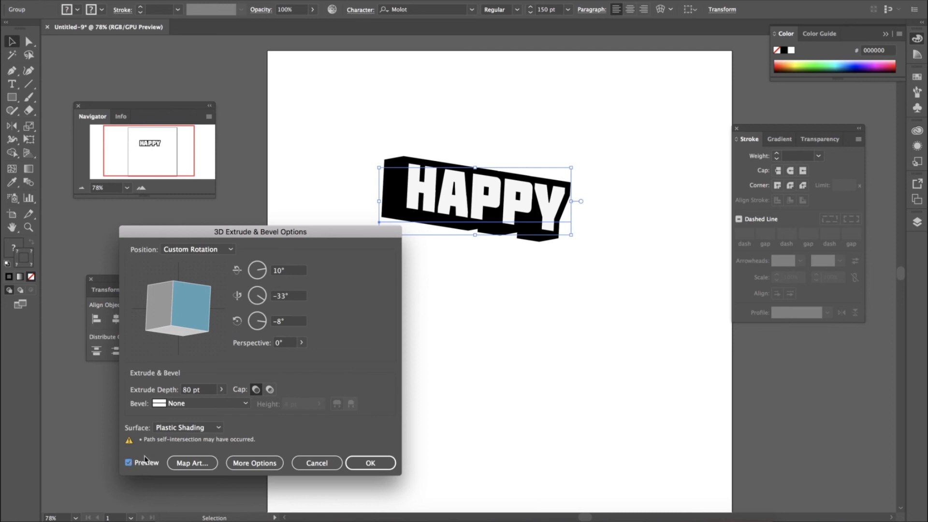
{"action": "mouse_move", "coordinate": [297, 397]}
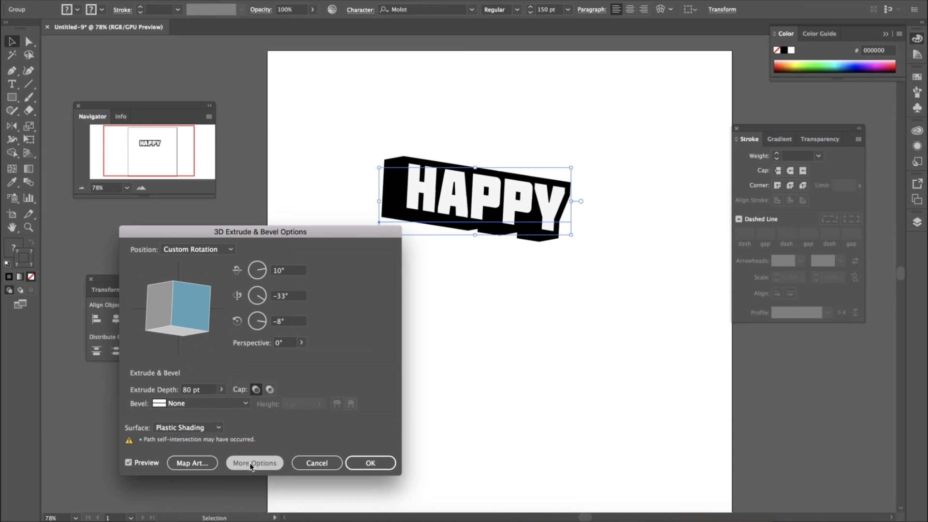
- Under More Options set Ambient Light to 100% and Shading Color to Black, then apply with OK
{"action": "left_click", "coordinate": [254, 463]}
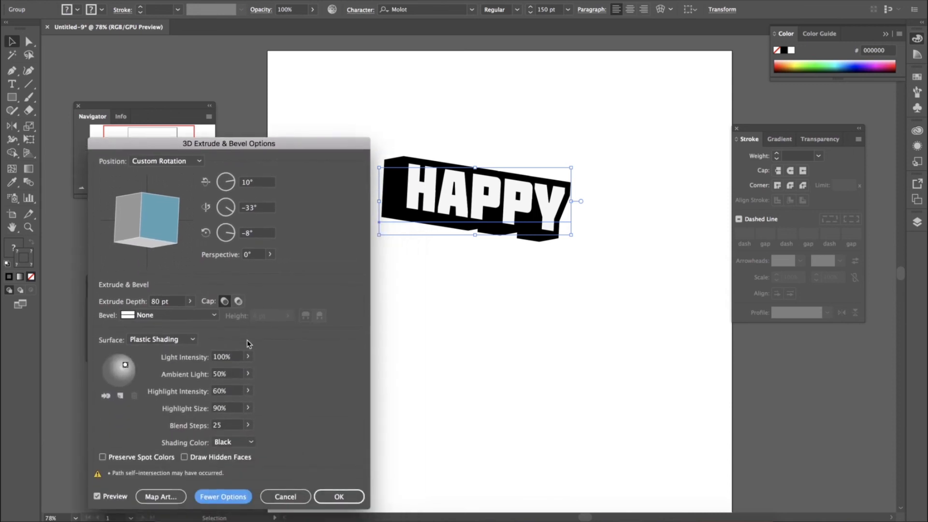
{"action": "mouse_move", "coordinate": [243, 376]}
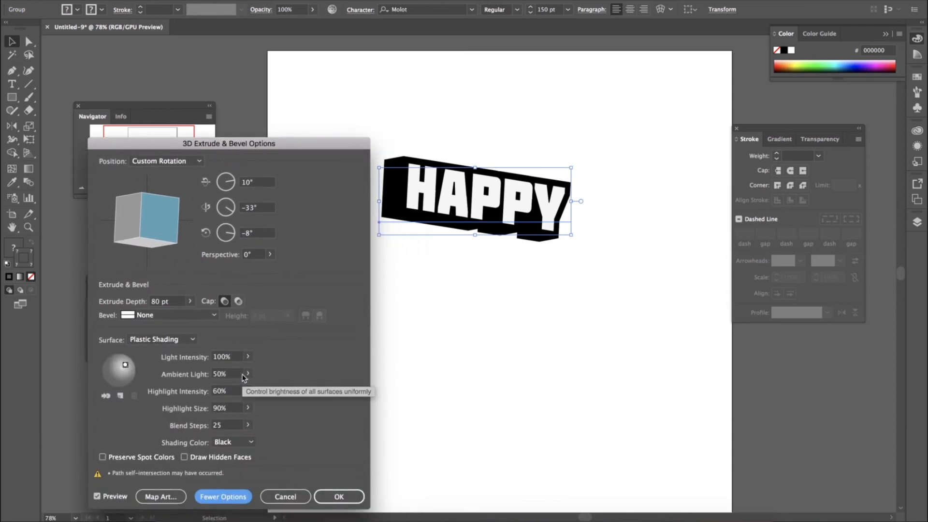
{"action": "left_click", "coordinate": [248, 374]}
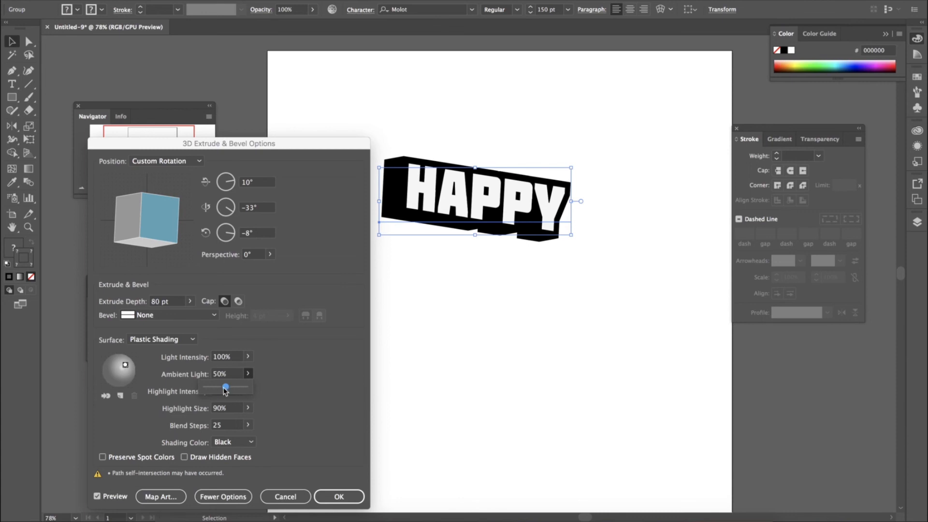
{"action": "left_click_drag", "start_coordinate": [225, 387], "coordinate": [245, 387]}
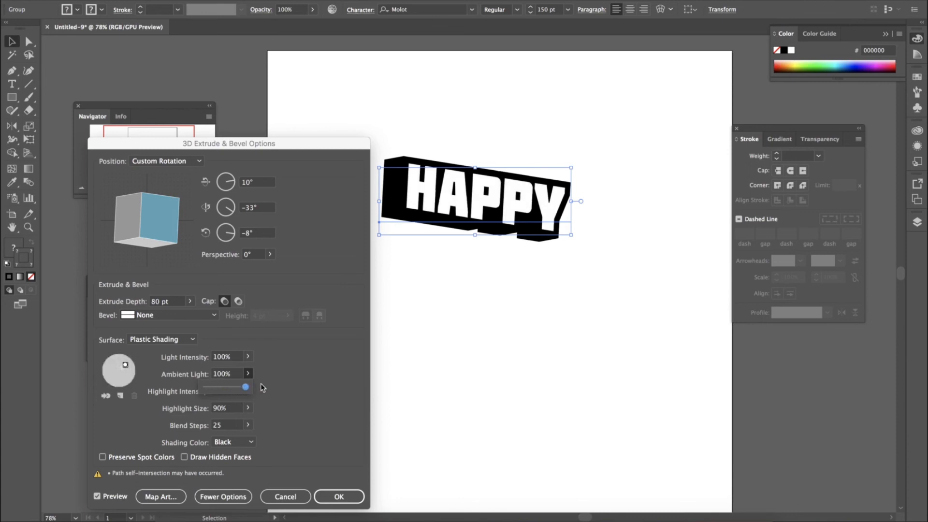
{"action": "left_click_drag", "start_coordinate": [245, 386], "coordinate": [225, 387]}
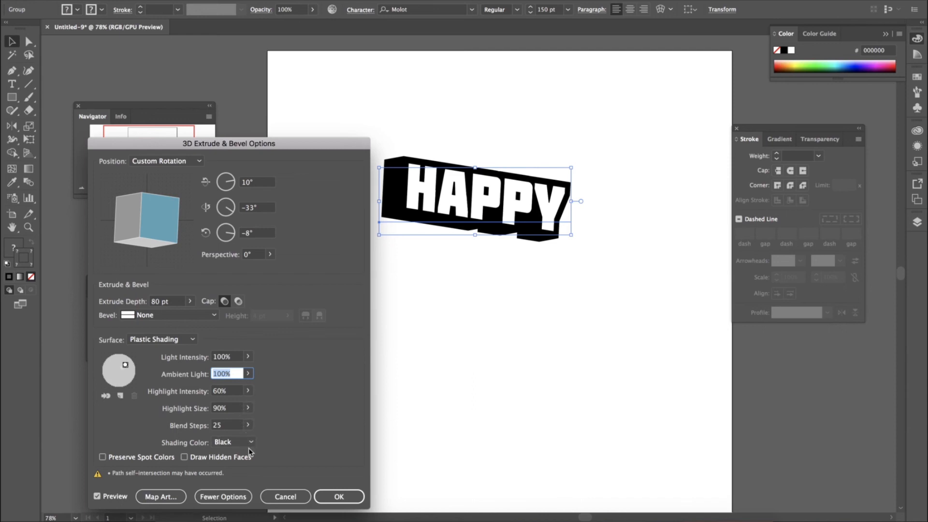
{"action": "left_click", "coordinate": [233, 442]}
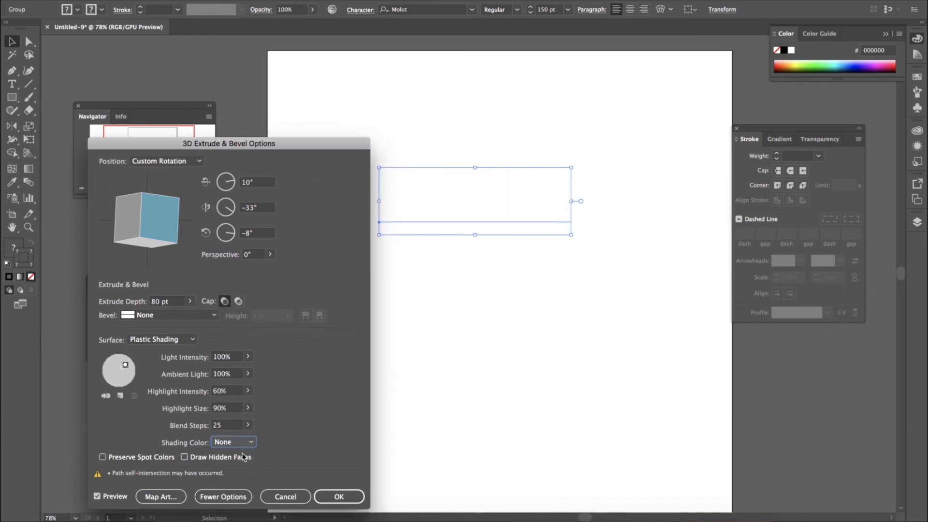
{"action": "left_click", "coordinate": [233, 442]}
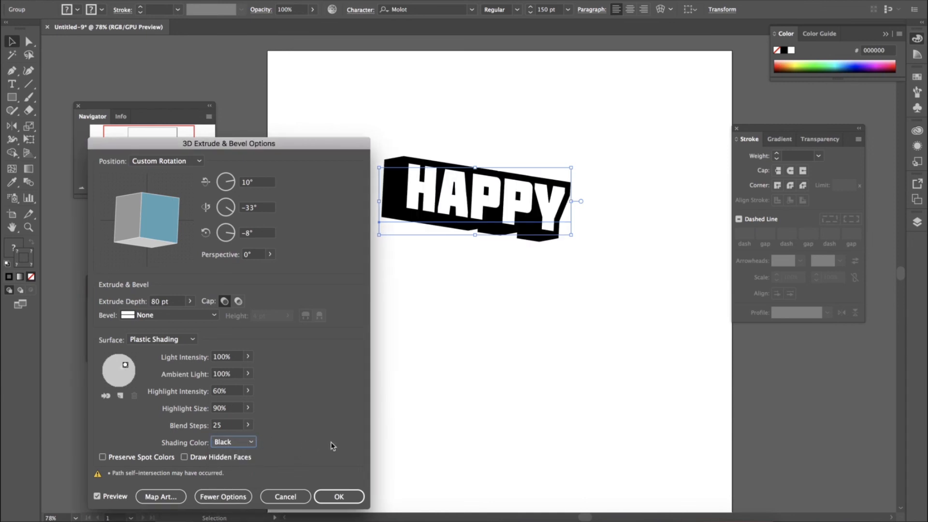
{"action": "left_click", "coordinate": [338, 497]}
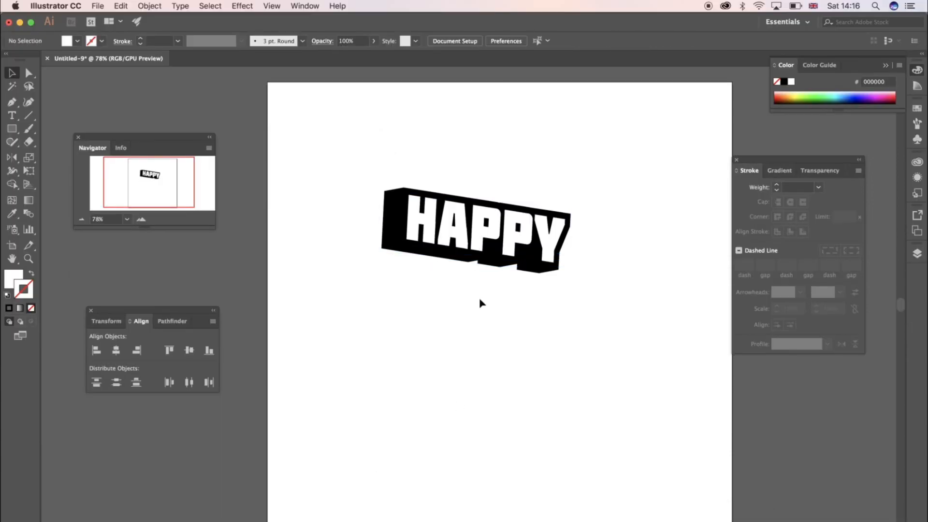
- Select the 3D HAPPY group and move it lower toward the page centre
{"action": "left_click", "coordinate": [474, 228]}
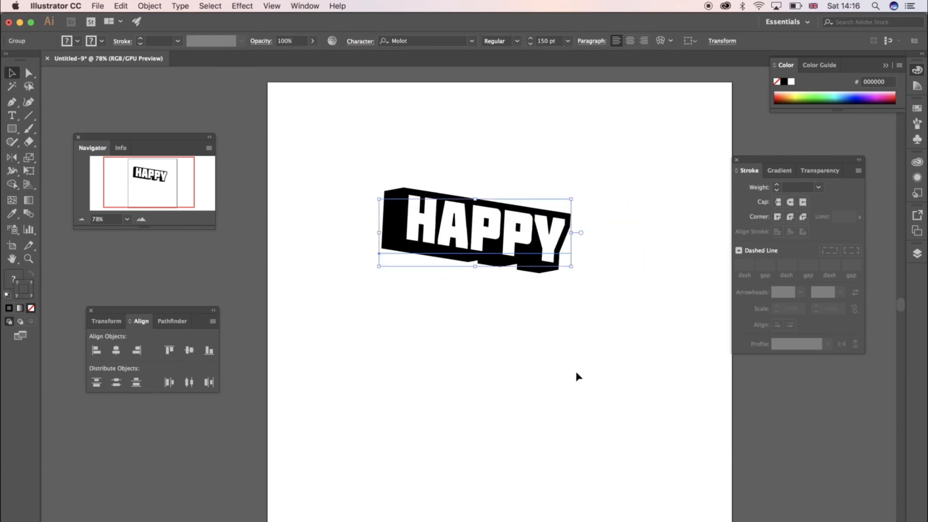
{"action": "left_click_drag", "start_coordinate": [474, 231], "coordinate": [473, 284]}
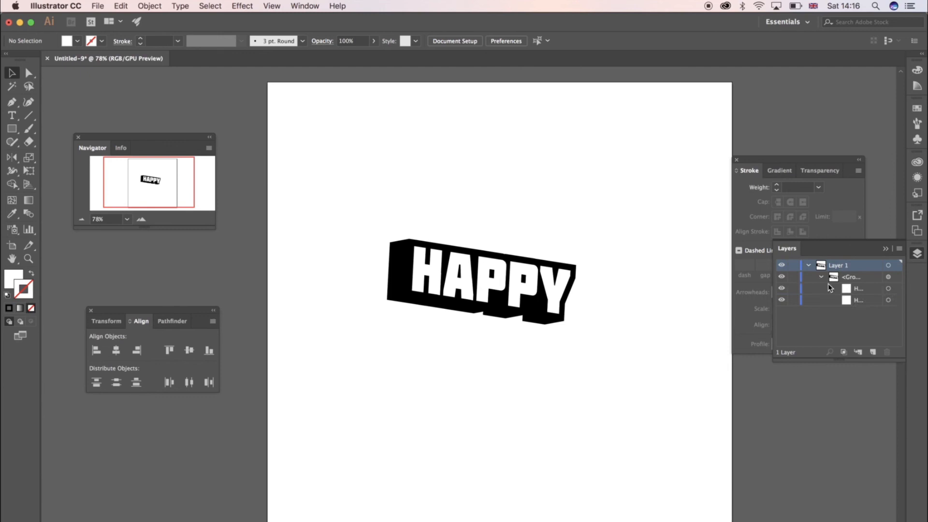
{"action": "left_click", "coordinate": [856, 300]}
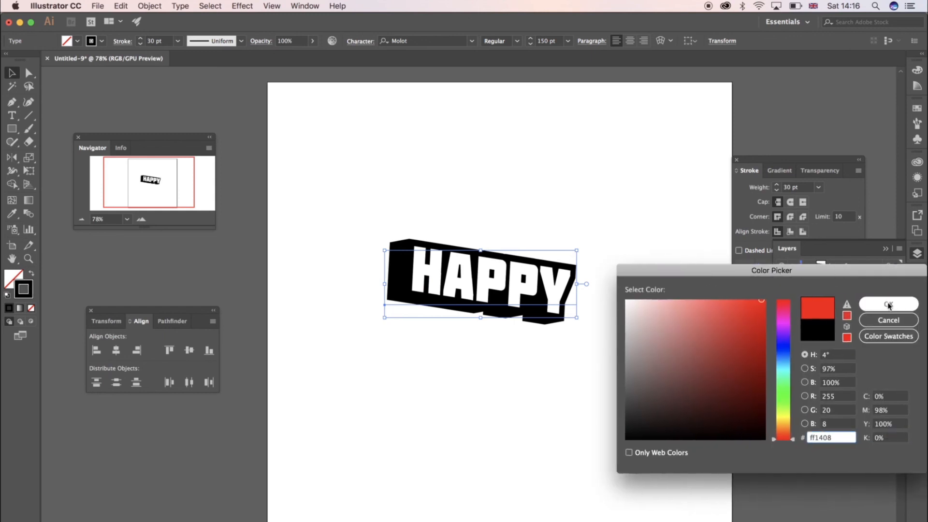
{"action": "left_click", "coordinate": [887, 303]}
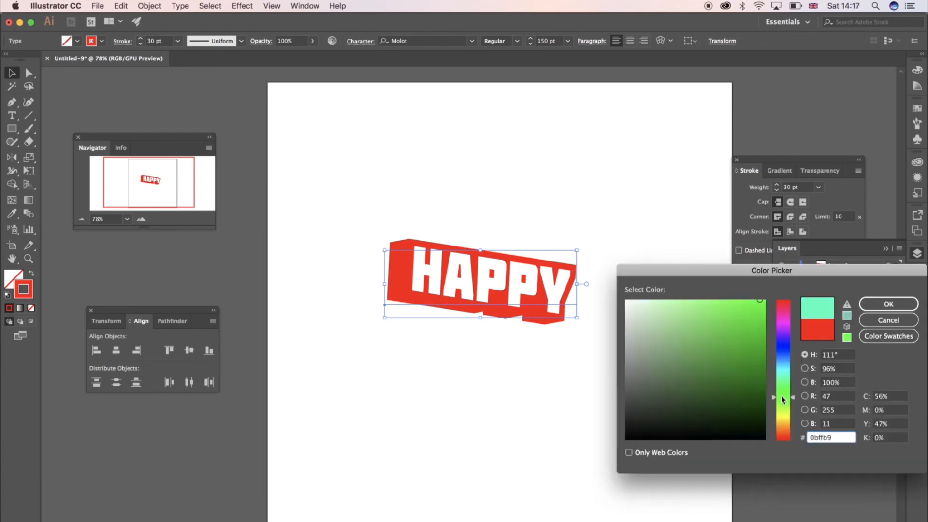
{"action": "left_click", "coordinate": [888, 304]}
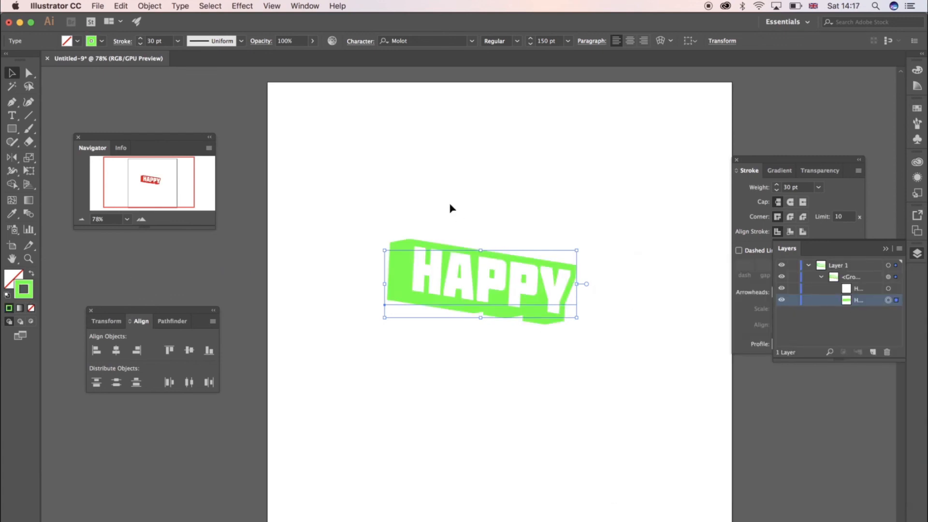
{"action": "left_click", "coordinate": [23, 289]}
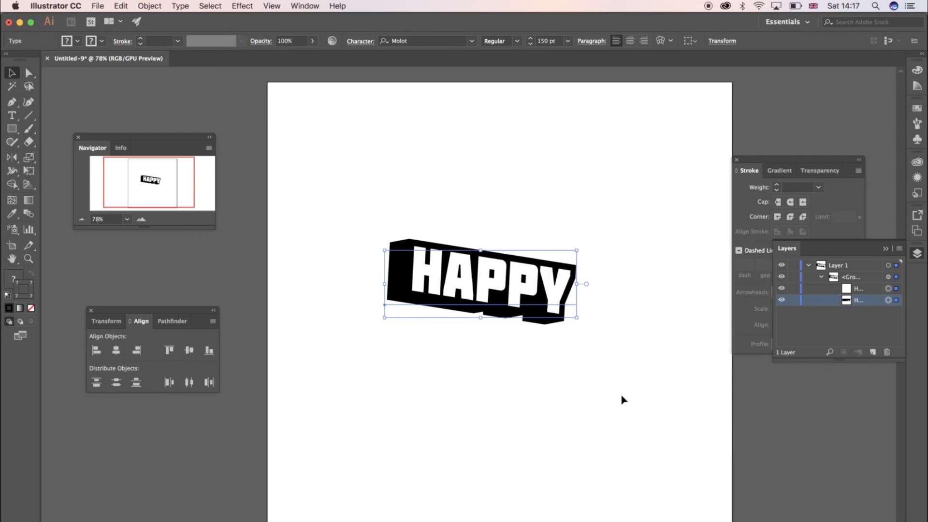
{"action": "mouse_move", "coordinate": [379, 172]}
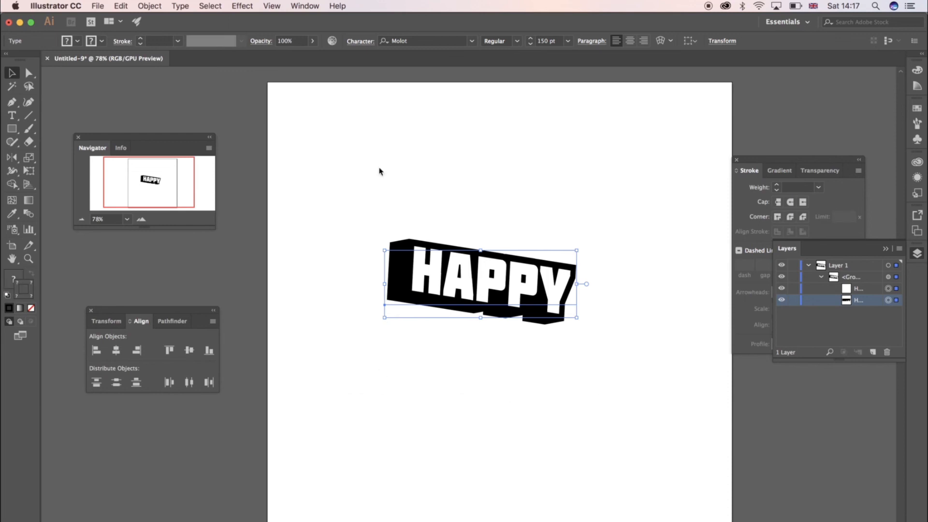